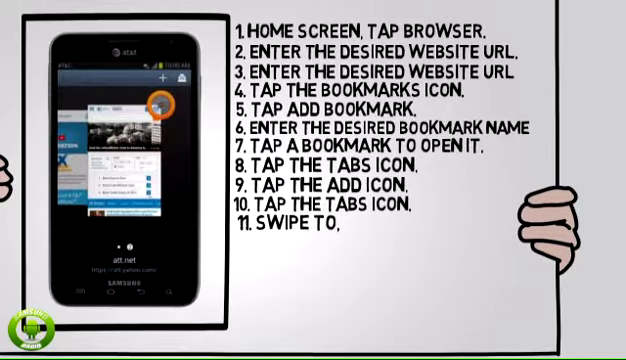
pyautogui.write('12.T')
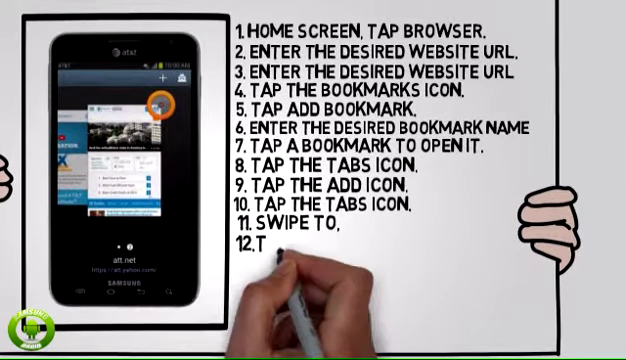
pyautogui.write('AP THE CLOSE I')
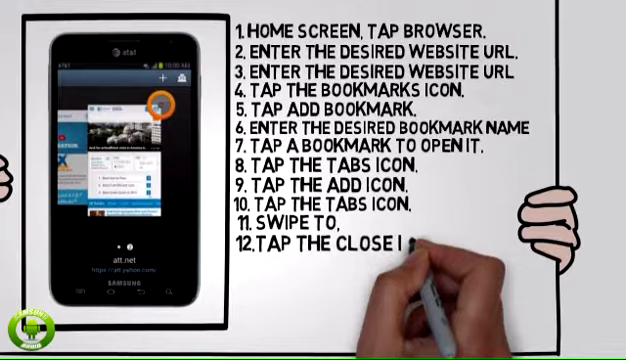